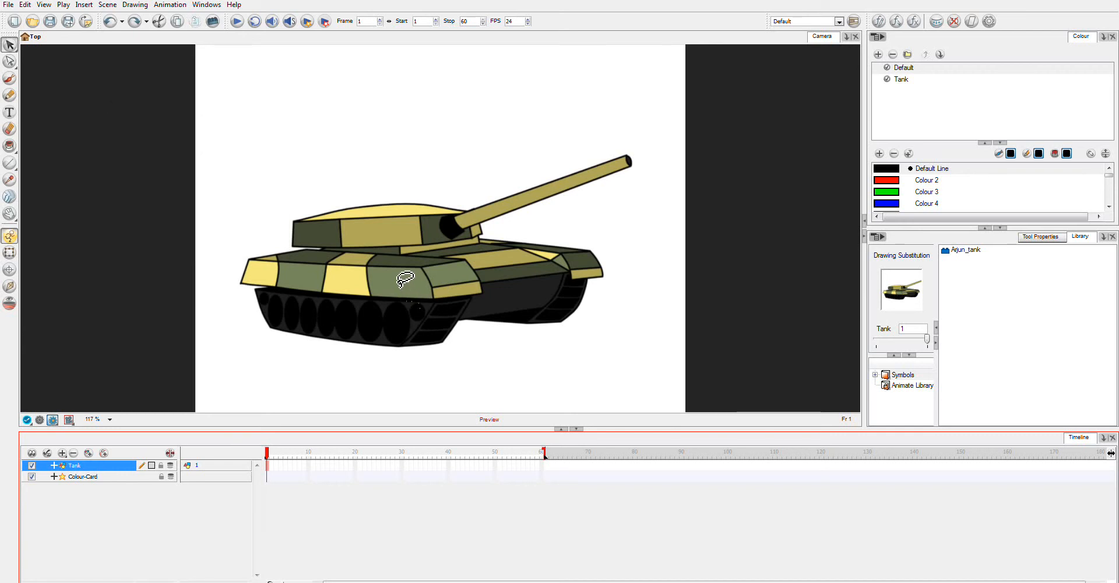
pyautogui.moveTo(487, 160)
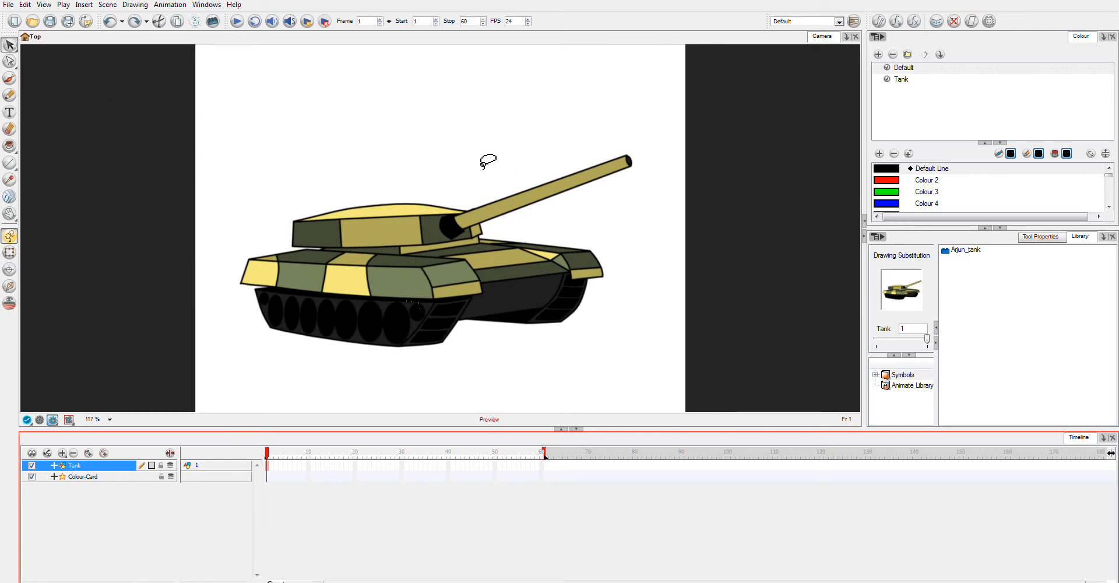
pyautogui.moveTo(176, 219)
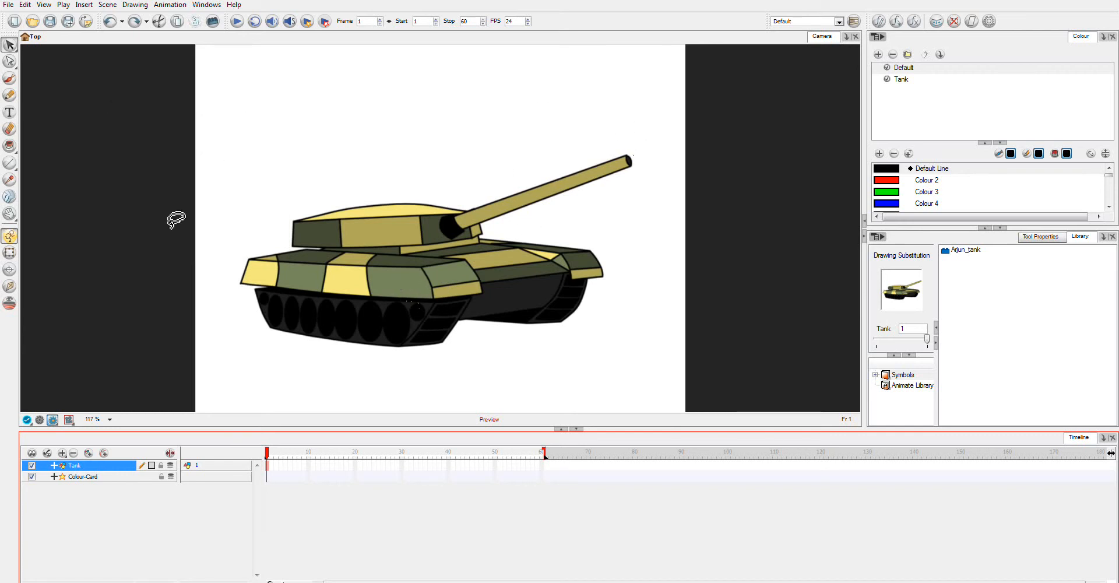
pyautogui.moveTo(623, 317)
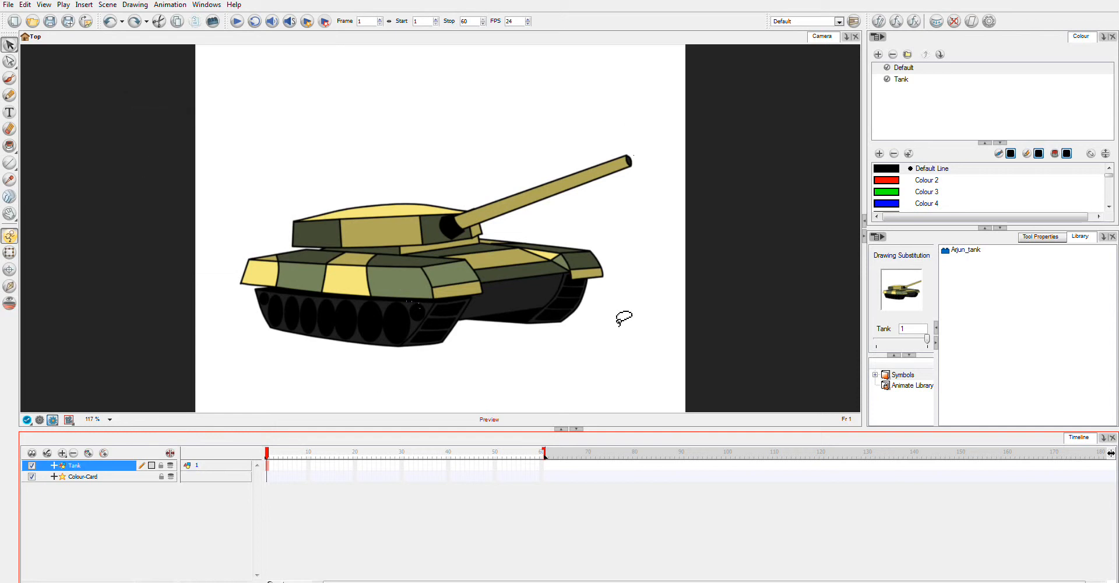
pyautogui.moveTo(402, 219)
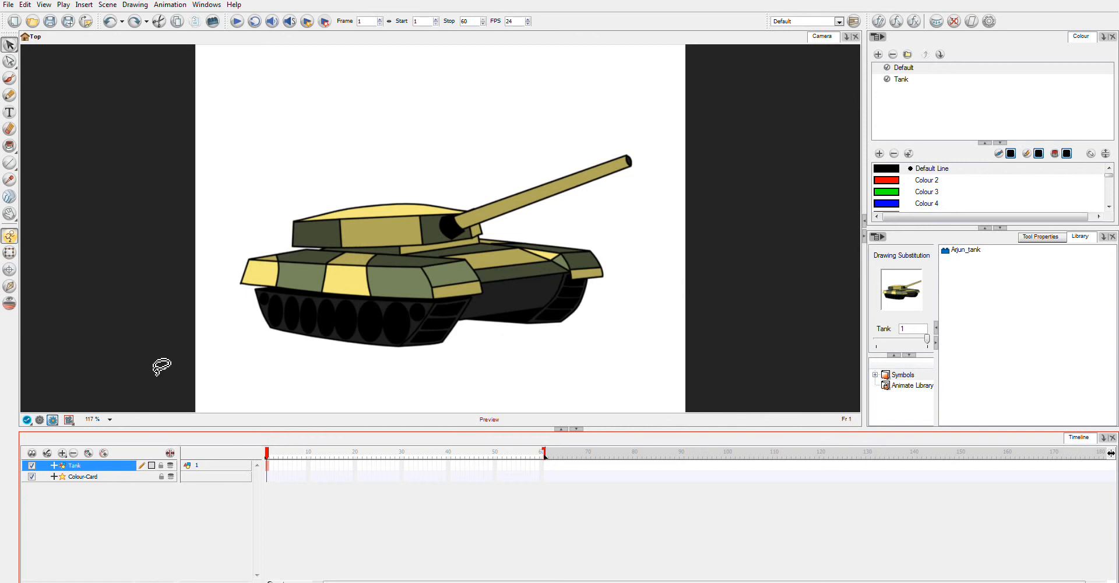
pyautogui.moveTo(266, 480)
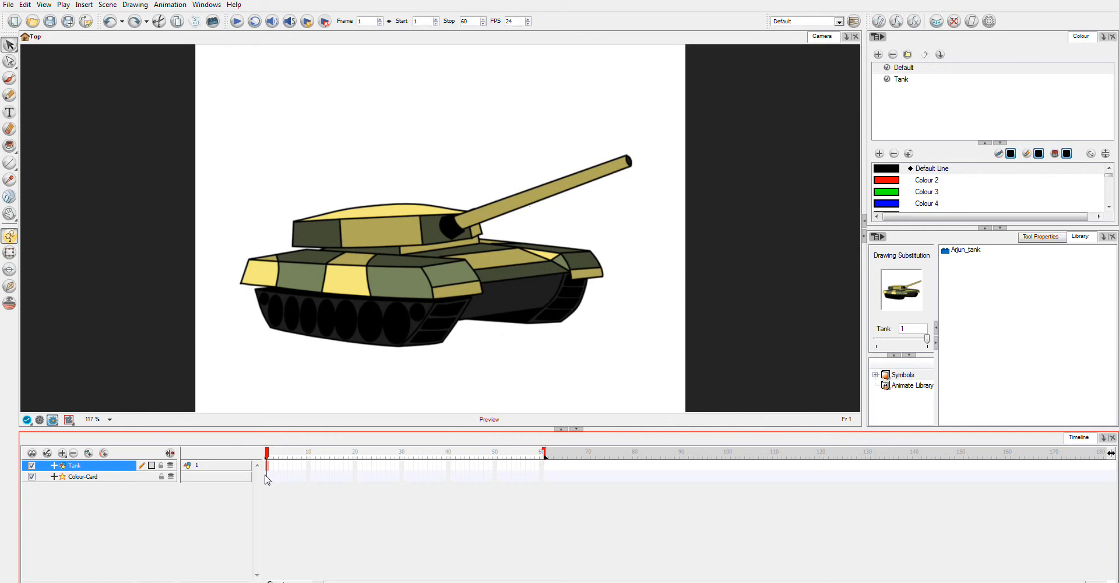
pyautogui.moveTo(406, 435)
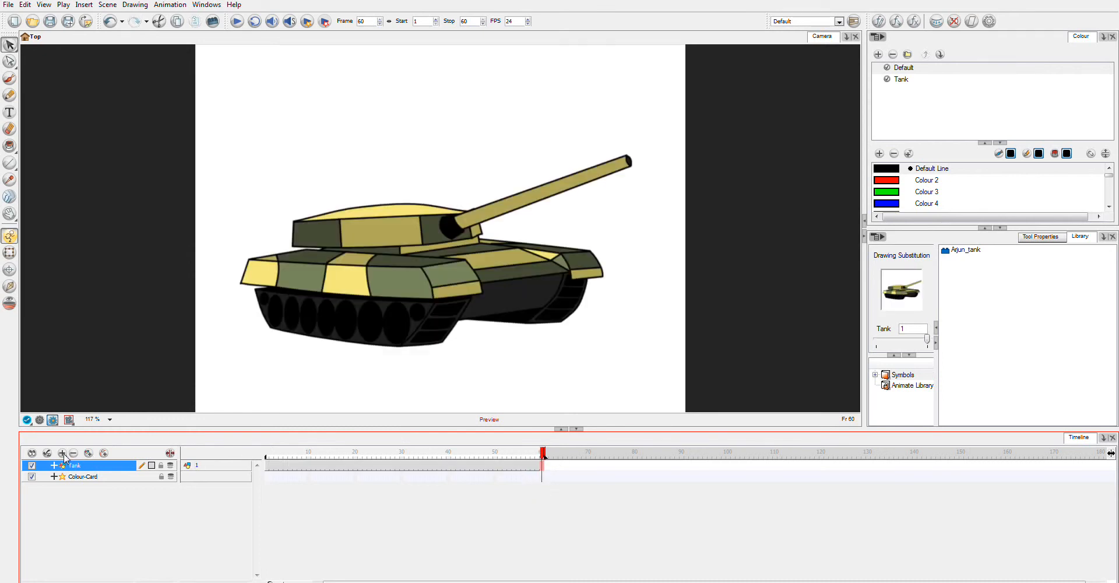
# - Add a Blur effect layer at the top of the timeline above the Tank layer
pyautogui.click(62, 455)
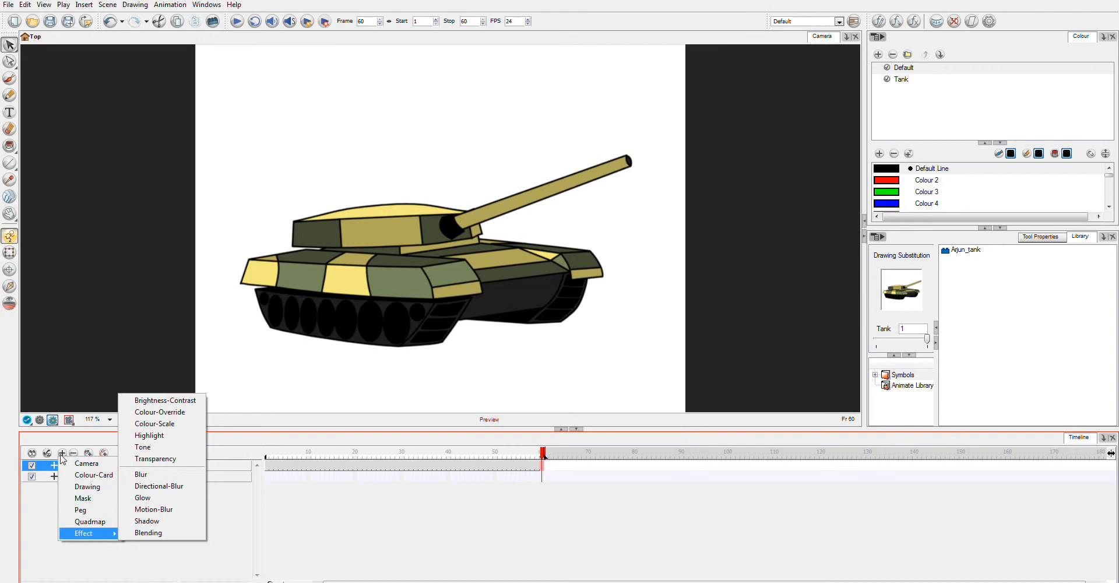
pyautogui.moveTo(163, 475)
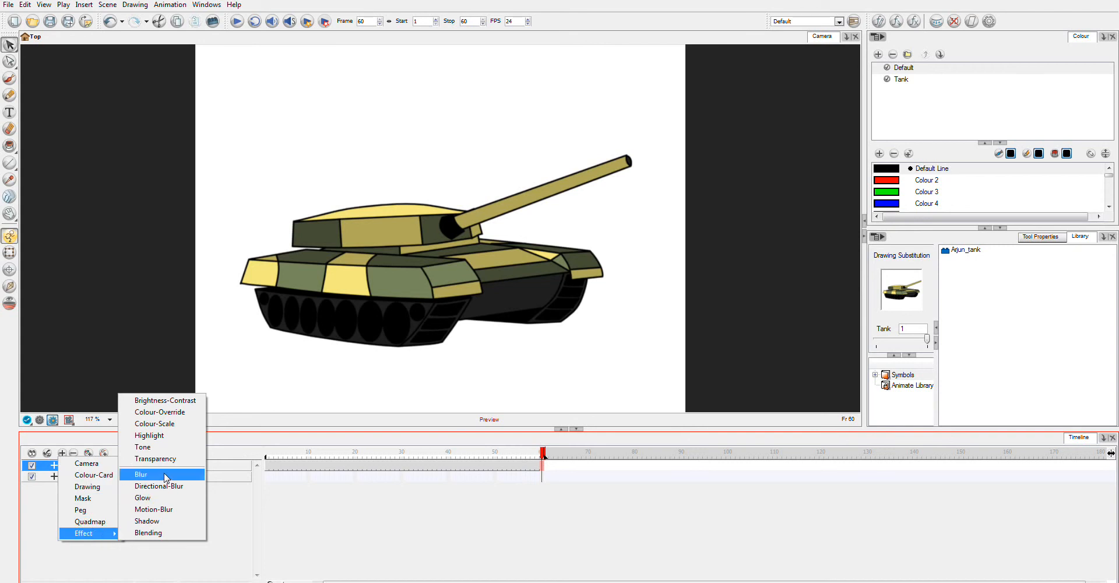
pyautogui.moveTo(154, 509)
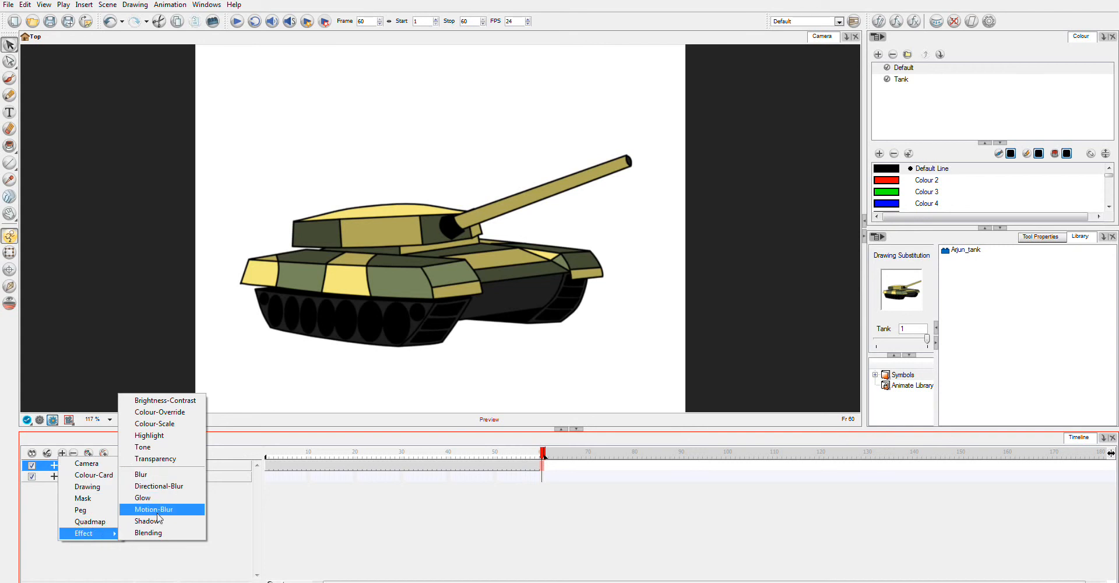
pyautogui.moveTo(141, 473)
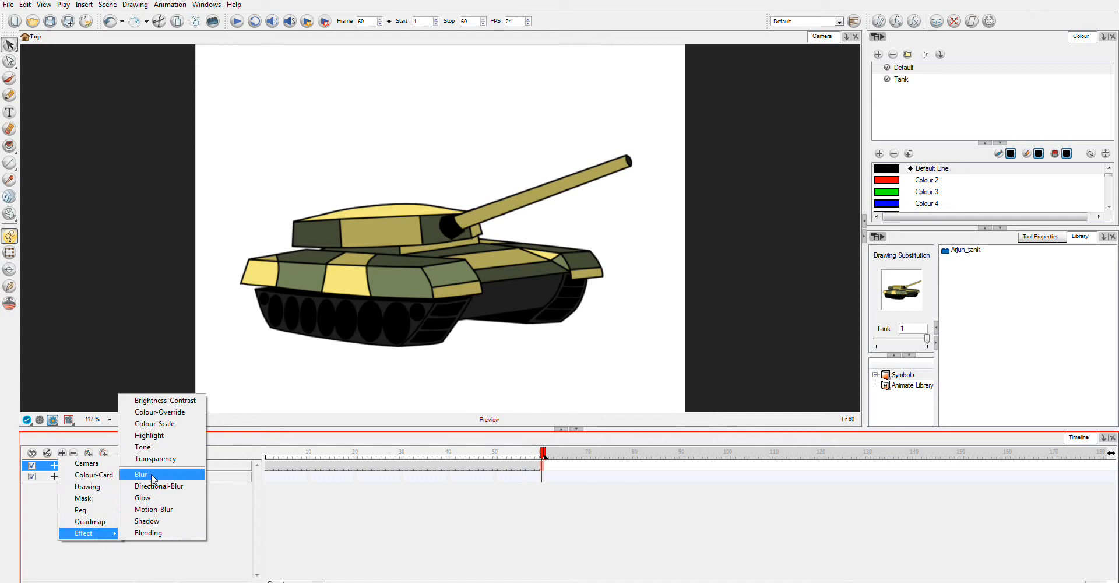
pyautogui.click(141, 473)
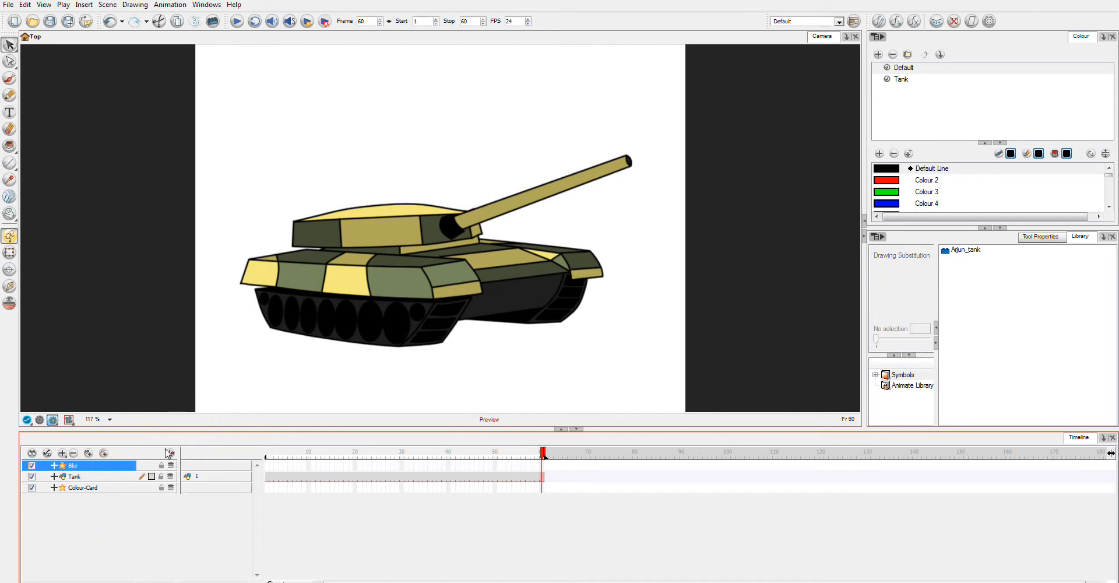
pyautogui.moveTo(74, 485)
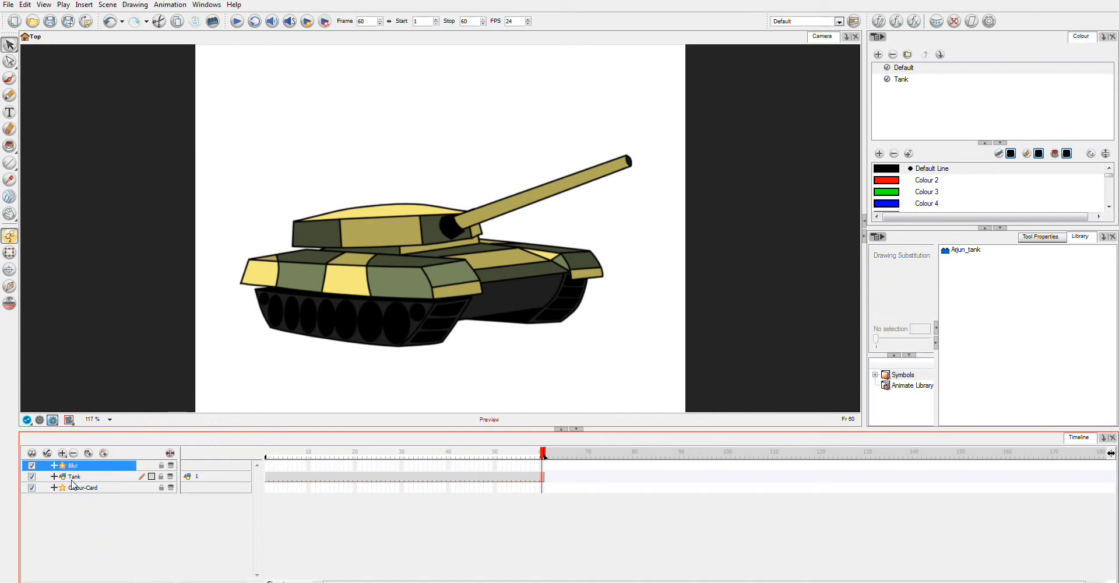
# - Nest the Tank layer under Blur and expose its Radius parameter, currently 0
pyautogui.click(74, 475)
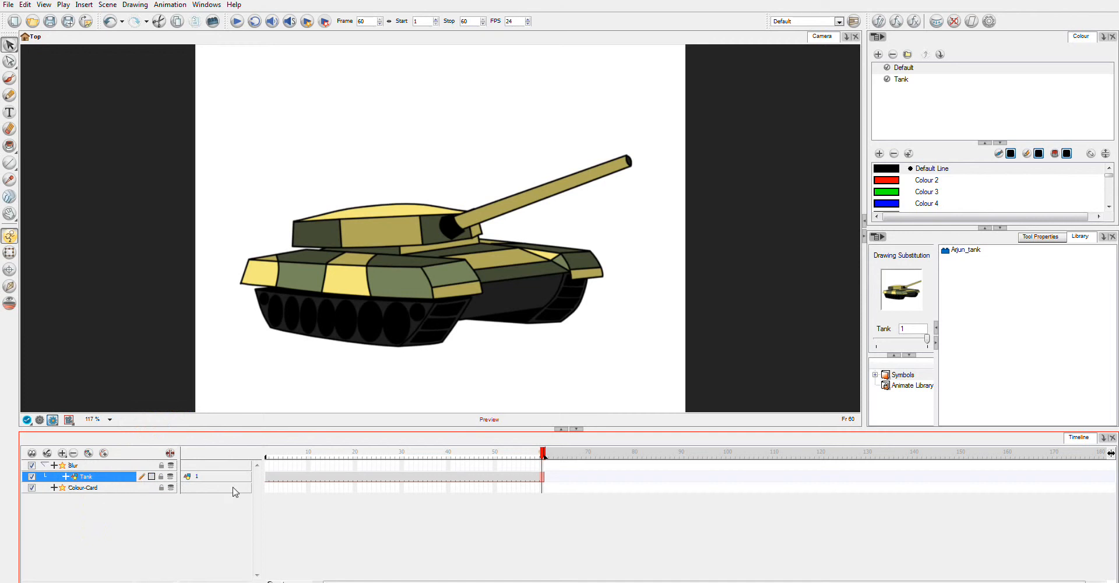
pyautogui.moveTo(171, 454)
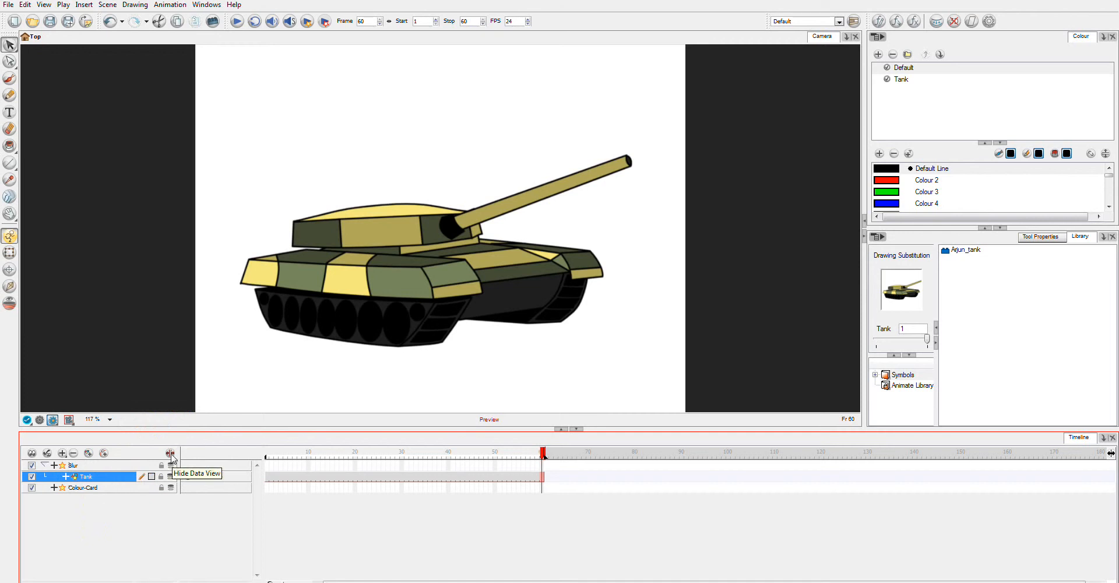
pyautogui.click(170, 453)
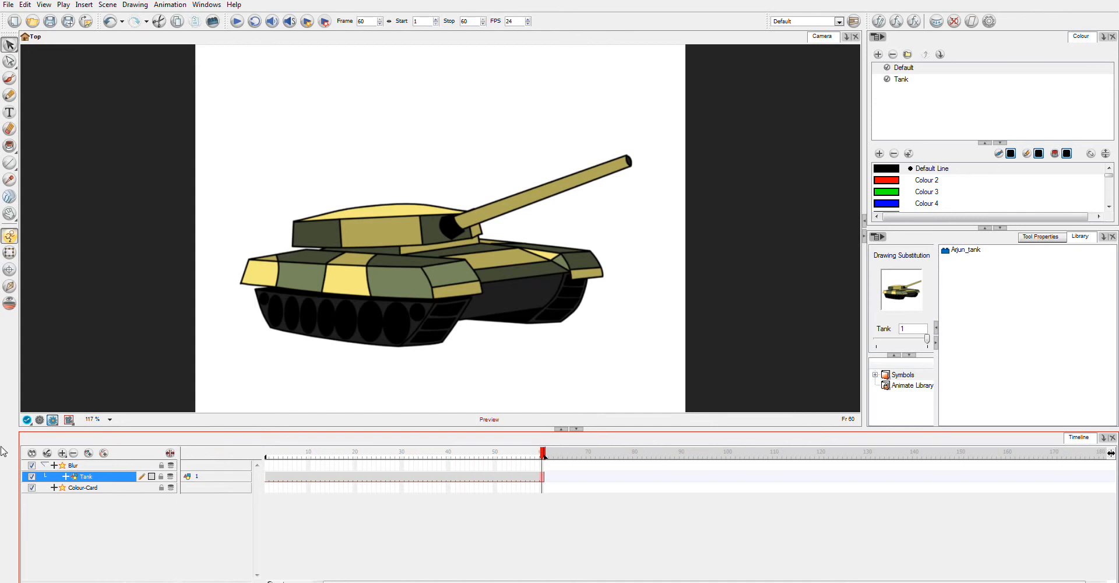
pyautogui.click(45, 465)
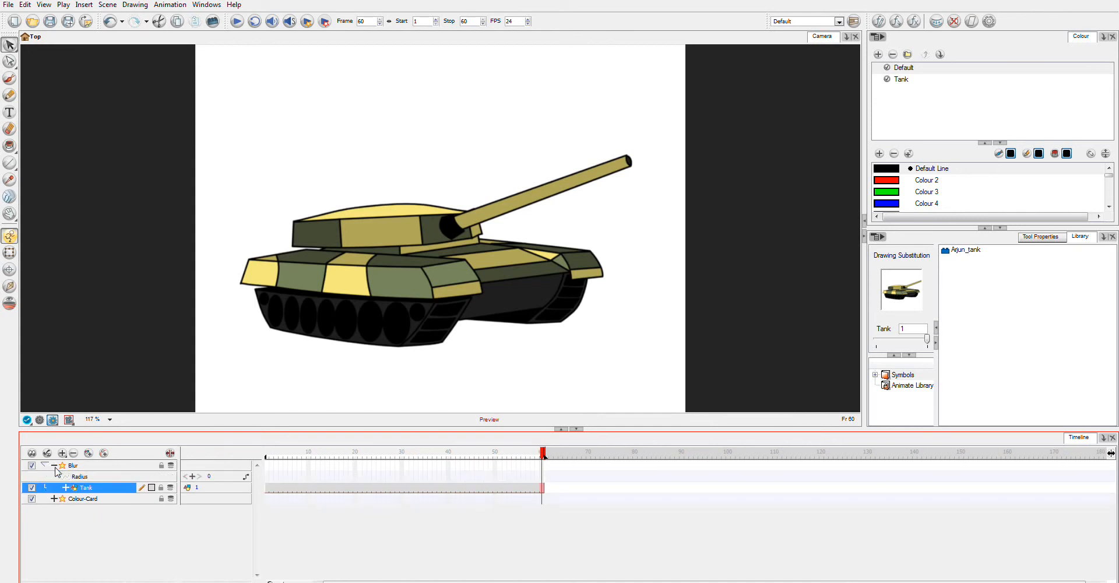
pyautogui.click(78, 476)
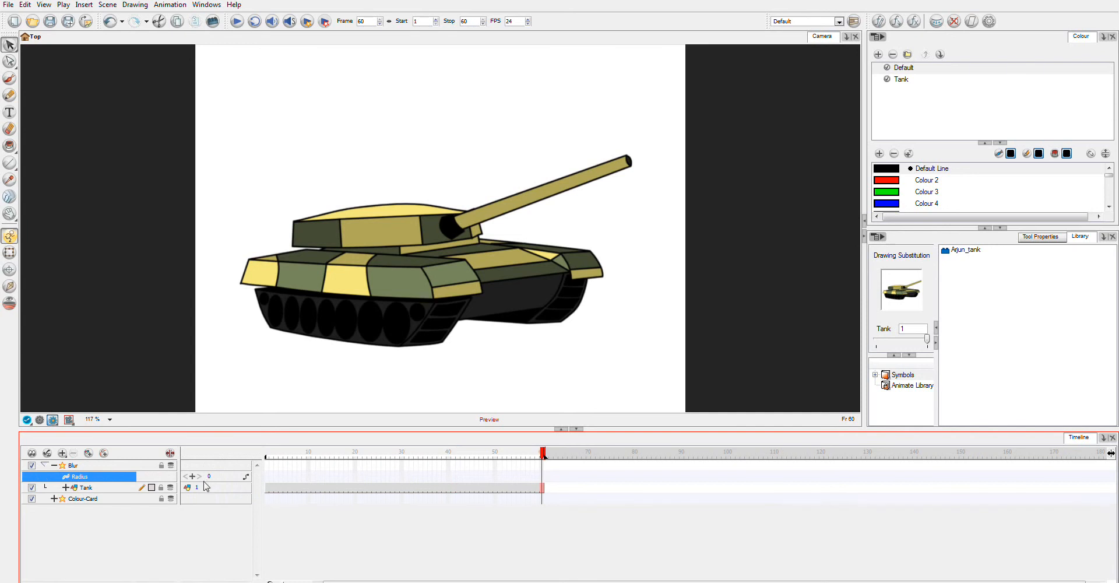
pyautogui.moveTo(113, 467)
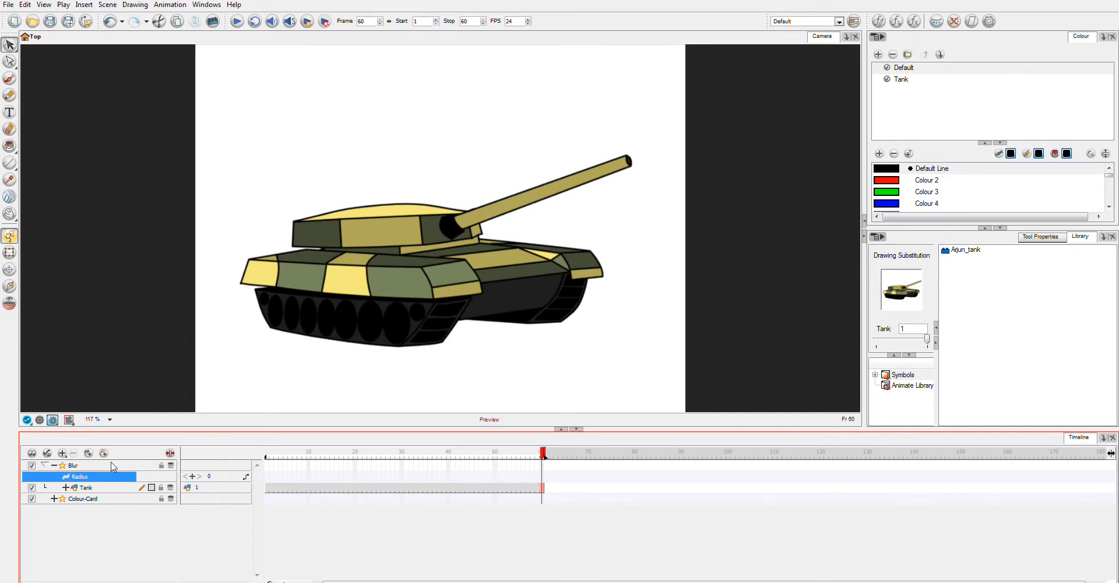
# - Review the Blur layer's properties (radius 0) and close them, back at frame 1
pyautogui.doubleClick(72, 465)
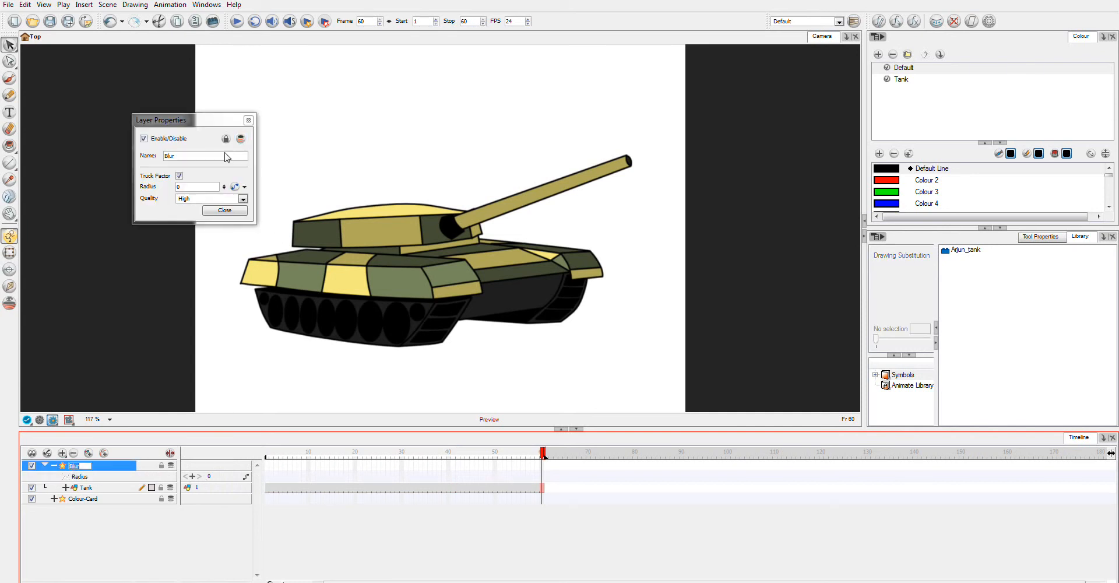
pyautogui.click(224, 210)
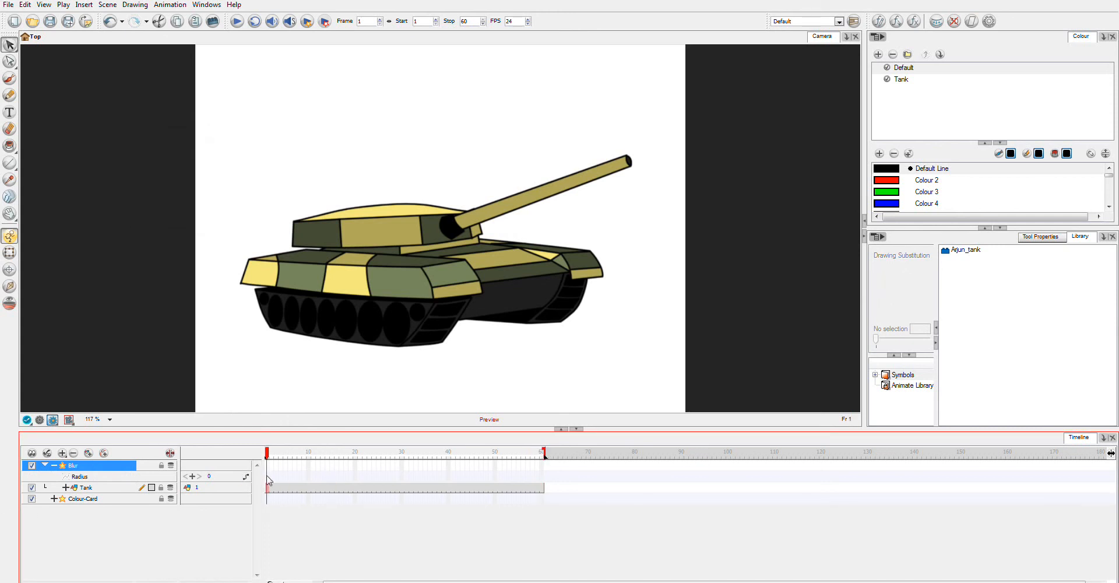
# - Keyframe Radius 0 at frame 1 and 100 at frame 60, blurring the tank
pyautogui.click(78, 477)
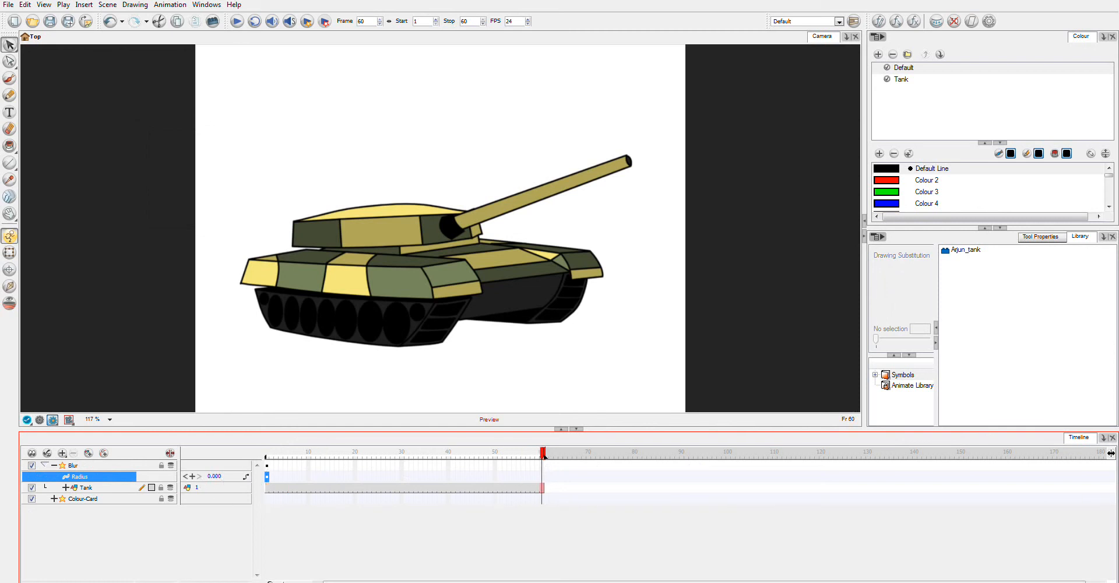
pyautogui.write('100')
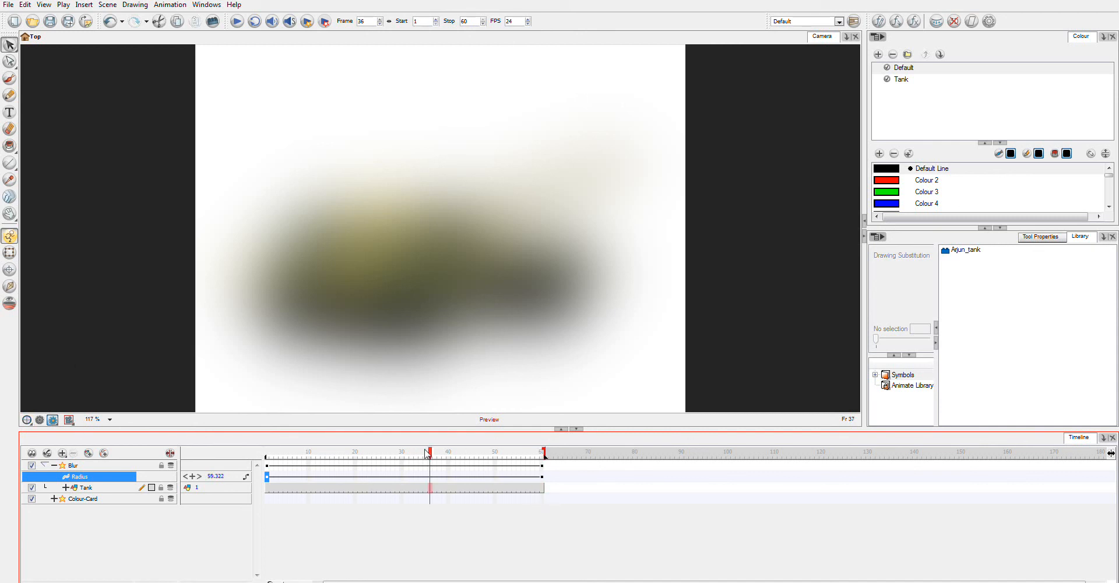
pyautogui.moveTo(428, 452); pyautogui.dragTo(285, 453)
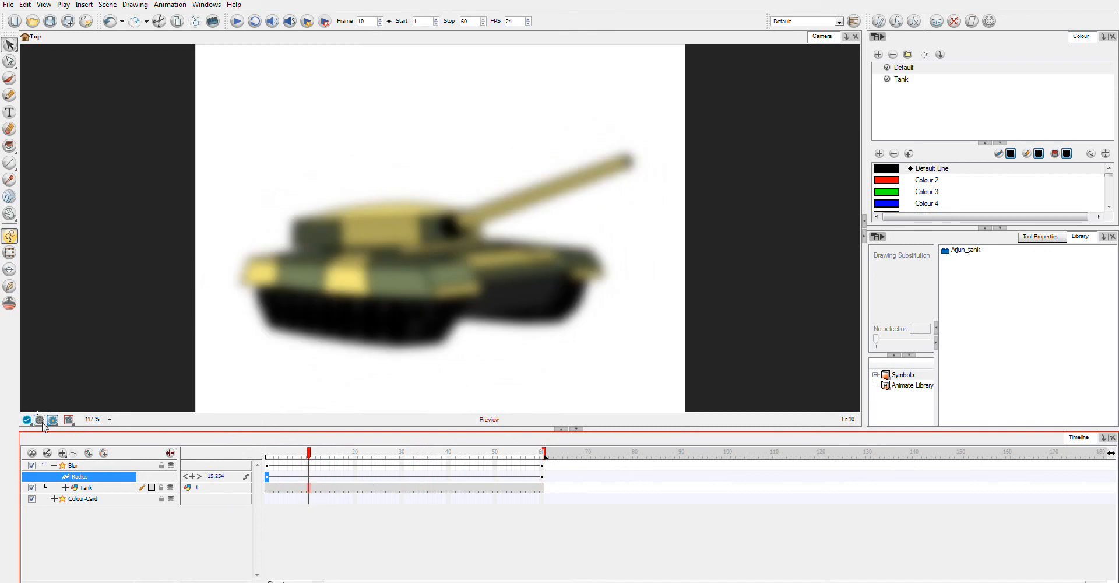
pyautogui.click(41, 419)
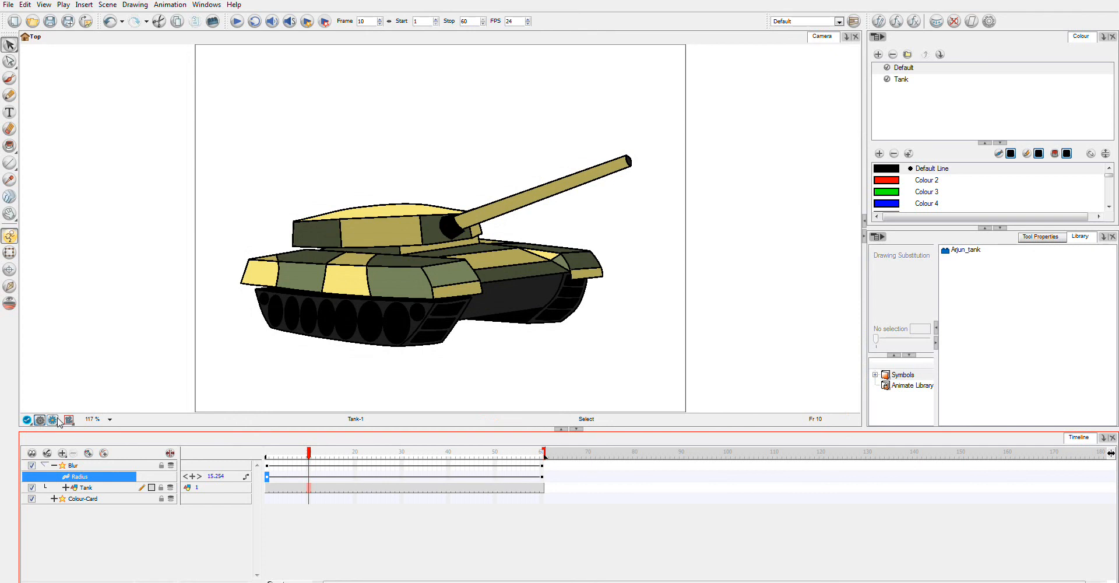
pyautogui.click(41, 419)
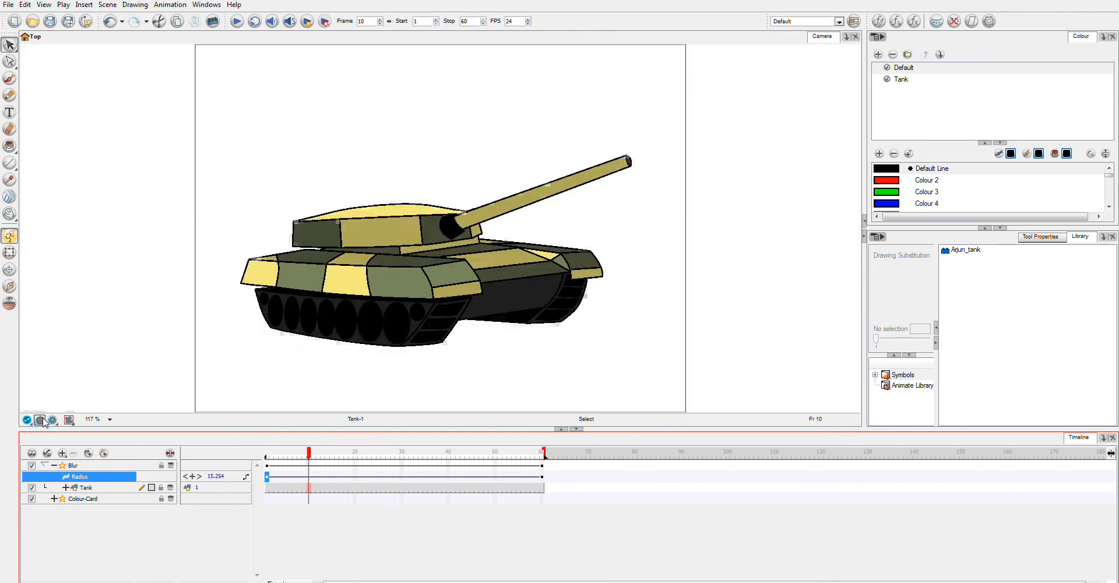
pyautogui.moveTo(53, 420)
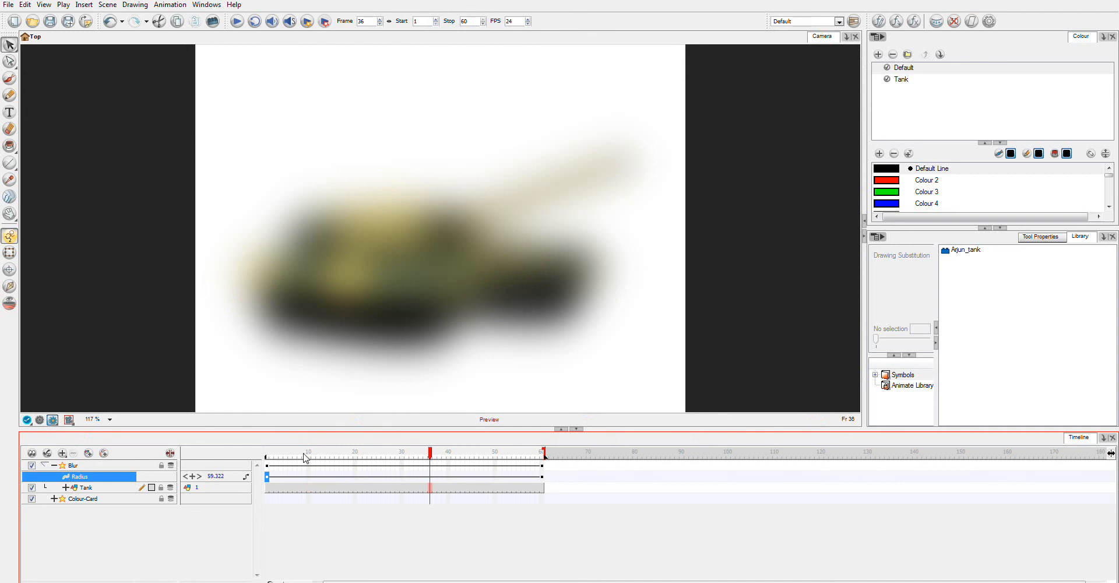
pyautogui.moveTo(303, 458)
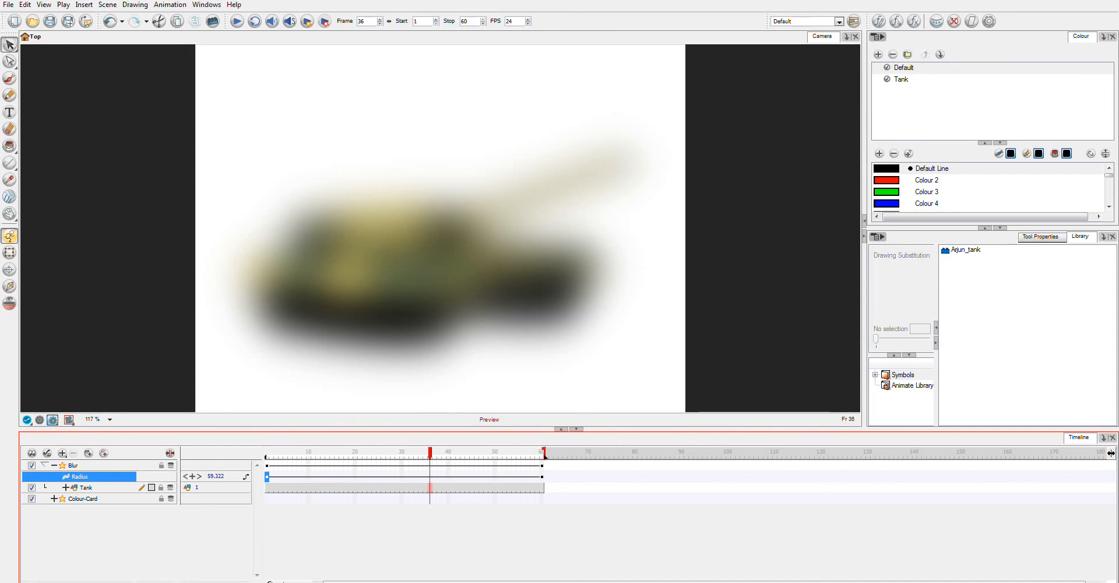
pyautogui.rightClick(971, 521)
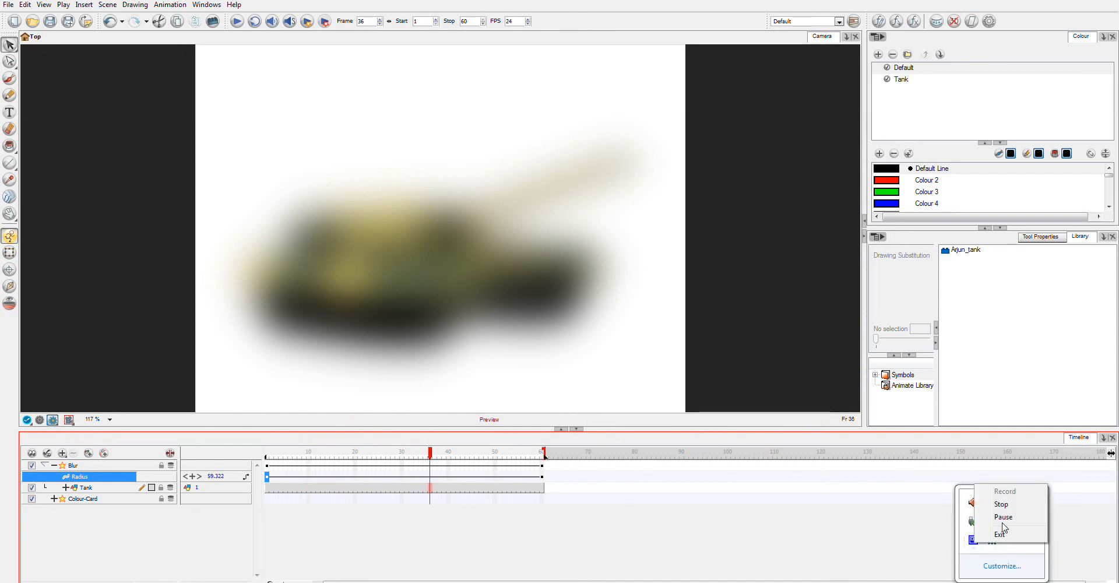